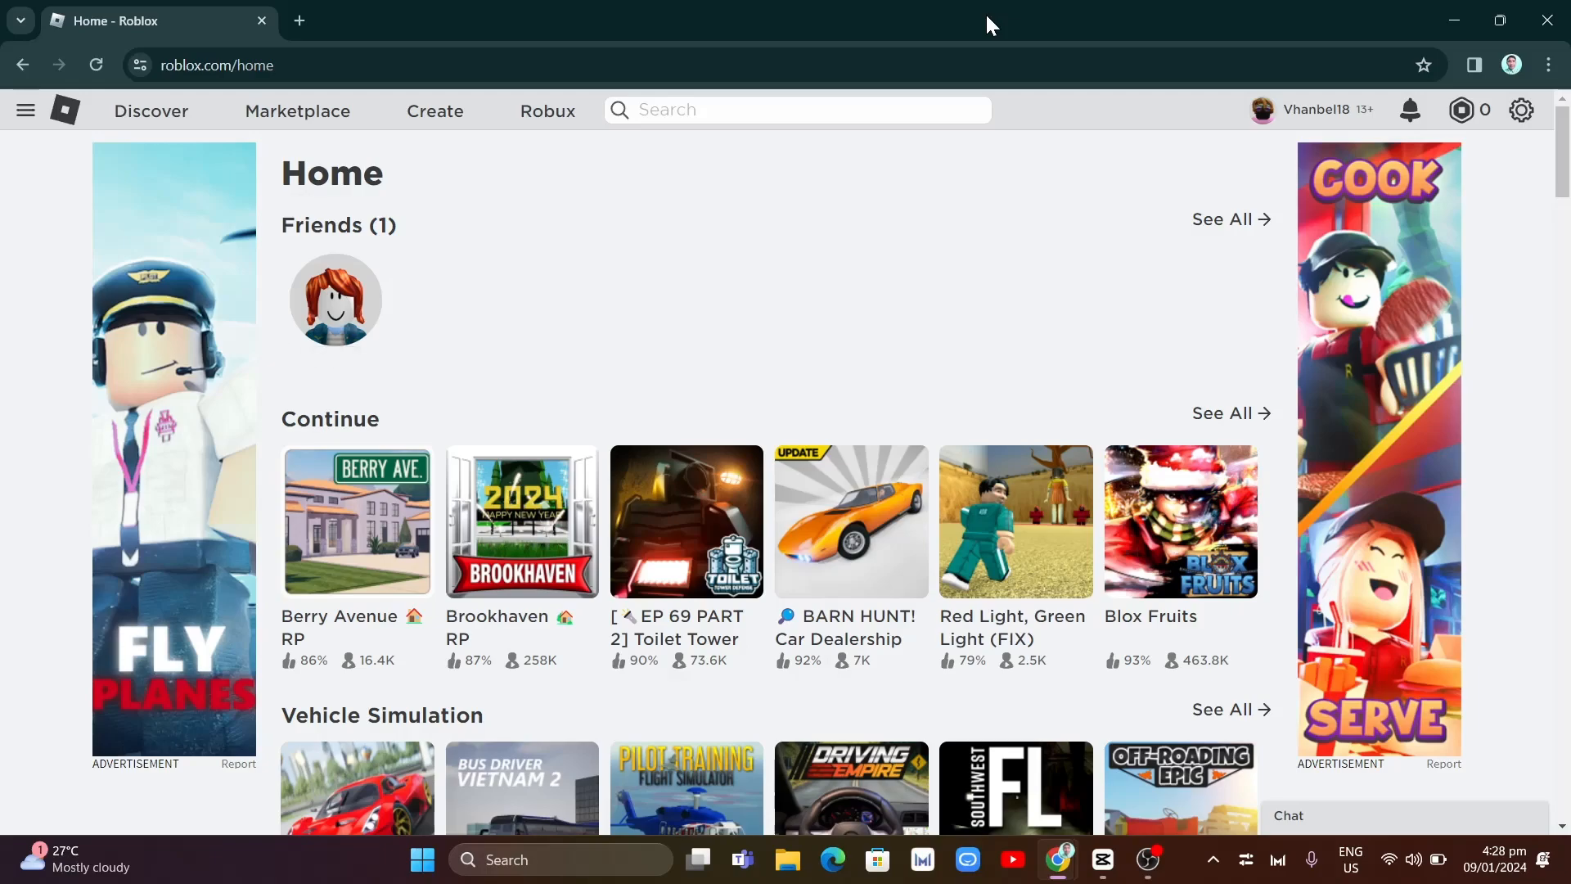
{"action": "mouse_move", "coordinate": [1520, 110]}
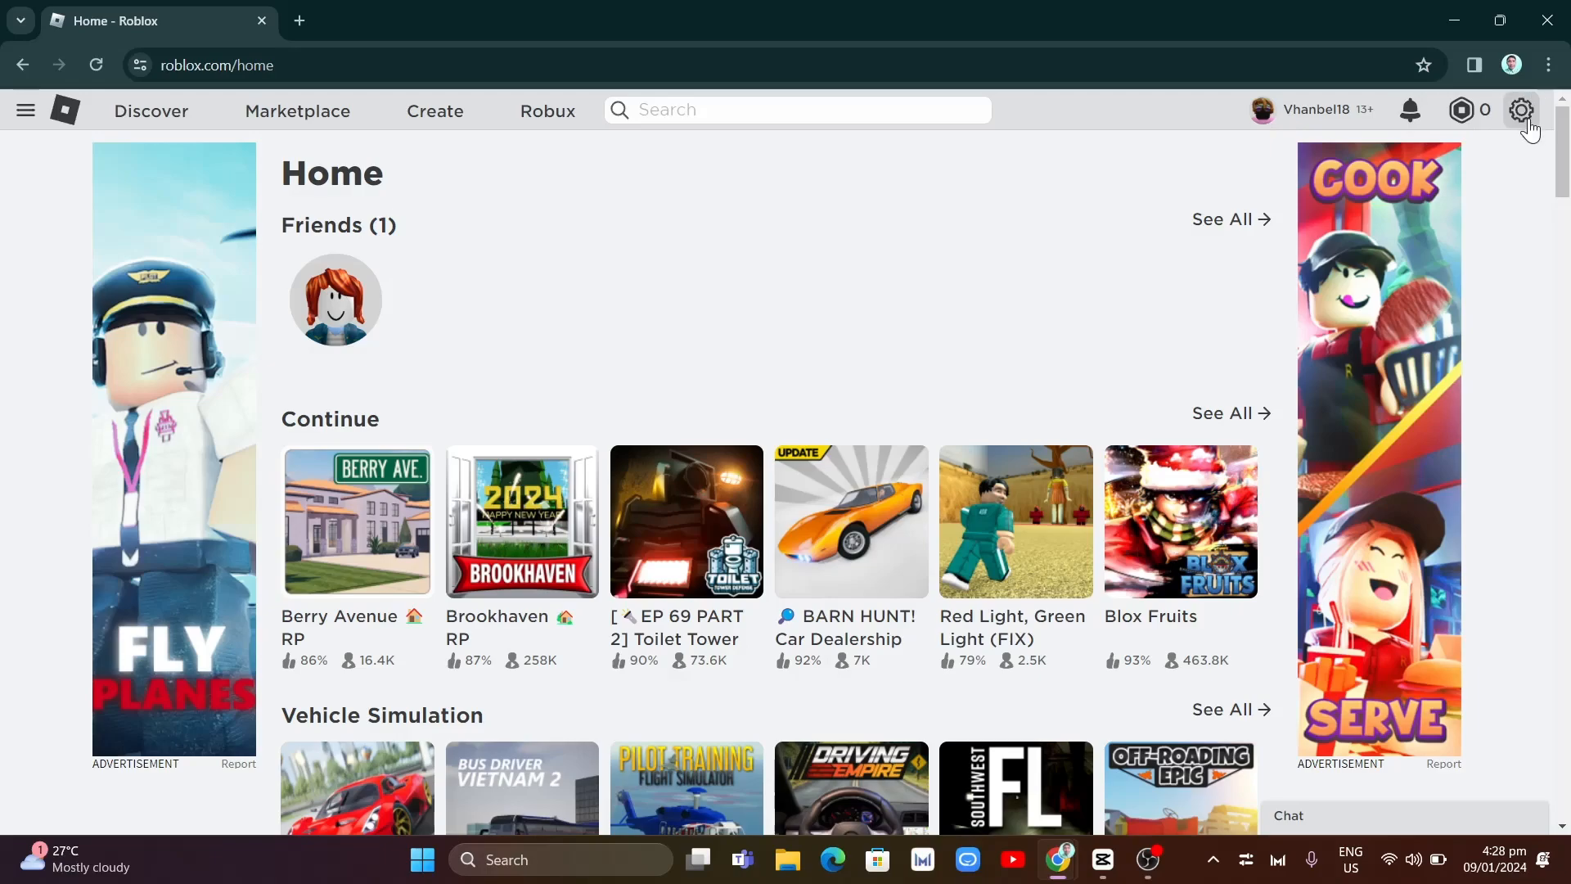
Show the account options list from the gear icon on the home page
{"action": "left_click", "coordinate": [1520, 110]}
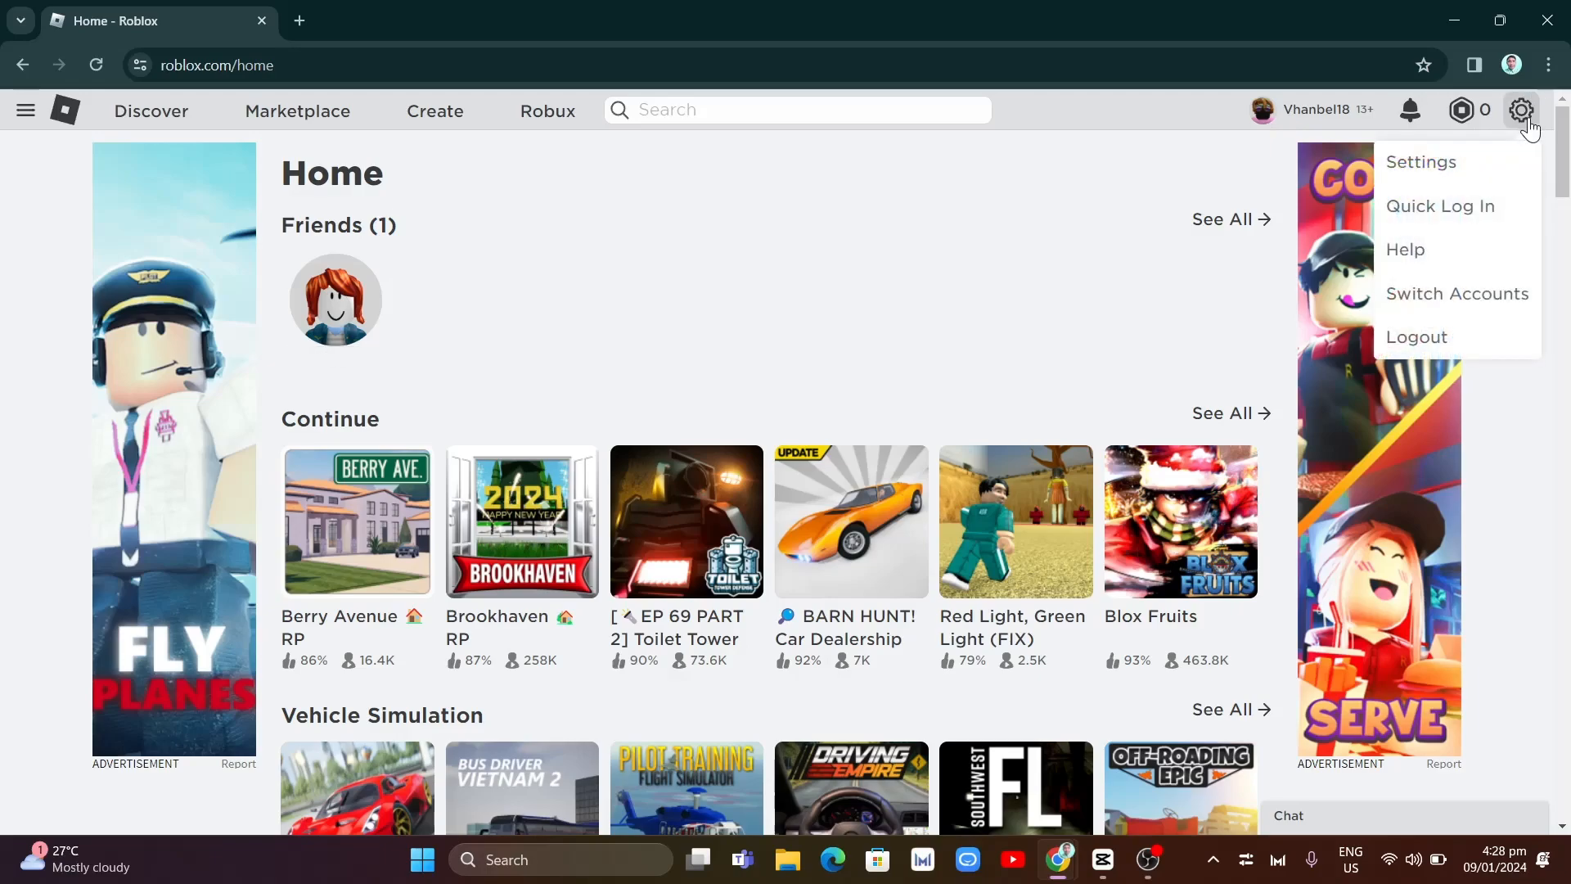
Go to My Settings > Account Info showing display name Vhanbel18
{"action": "left_click", "coordinate": [1420, 162]}
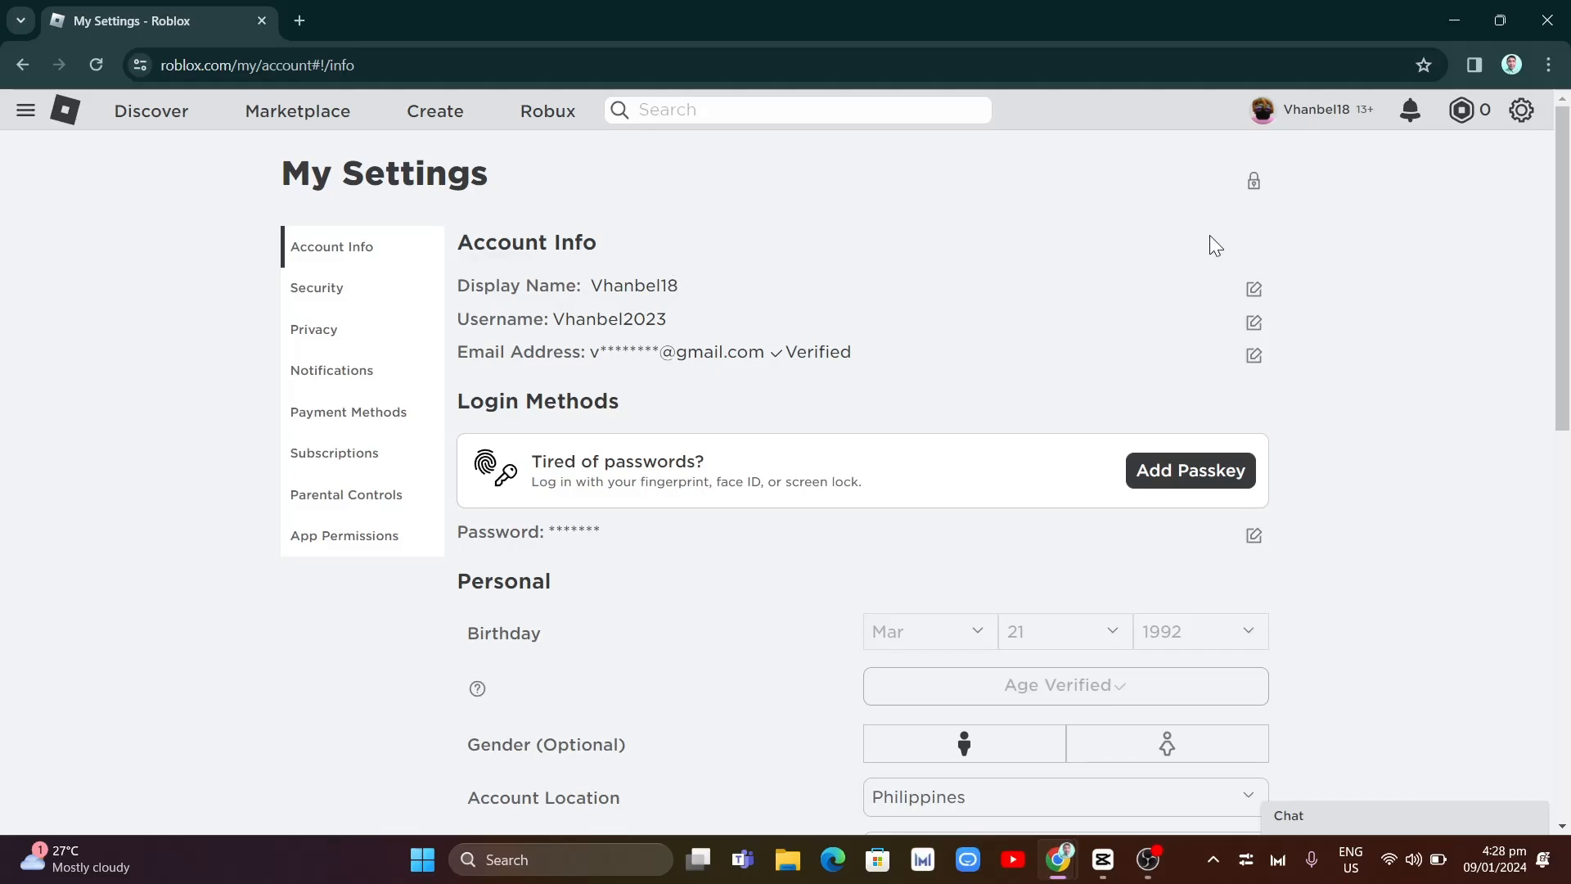
{"action": "left_click", "coordinate": [1254, 288]}
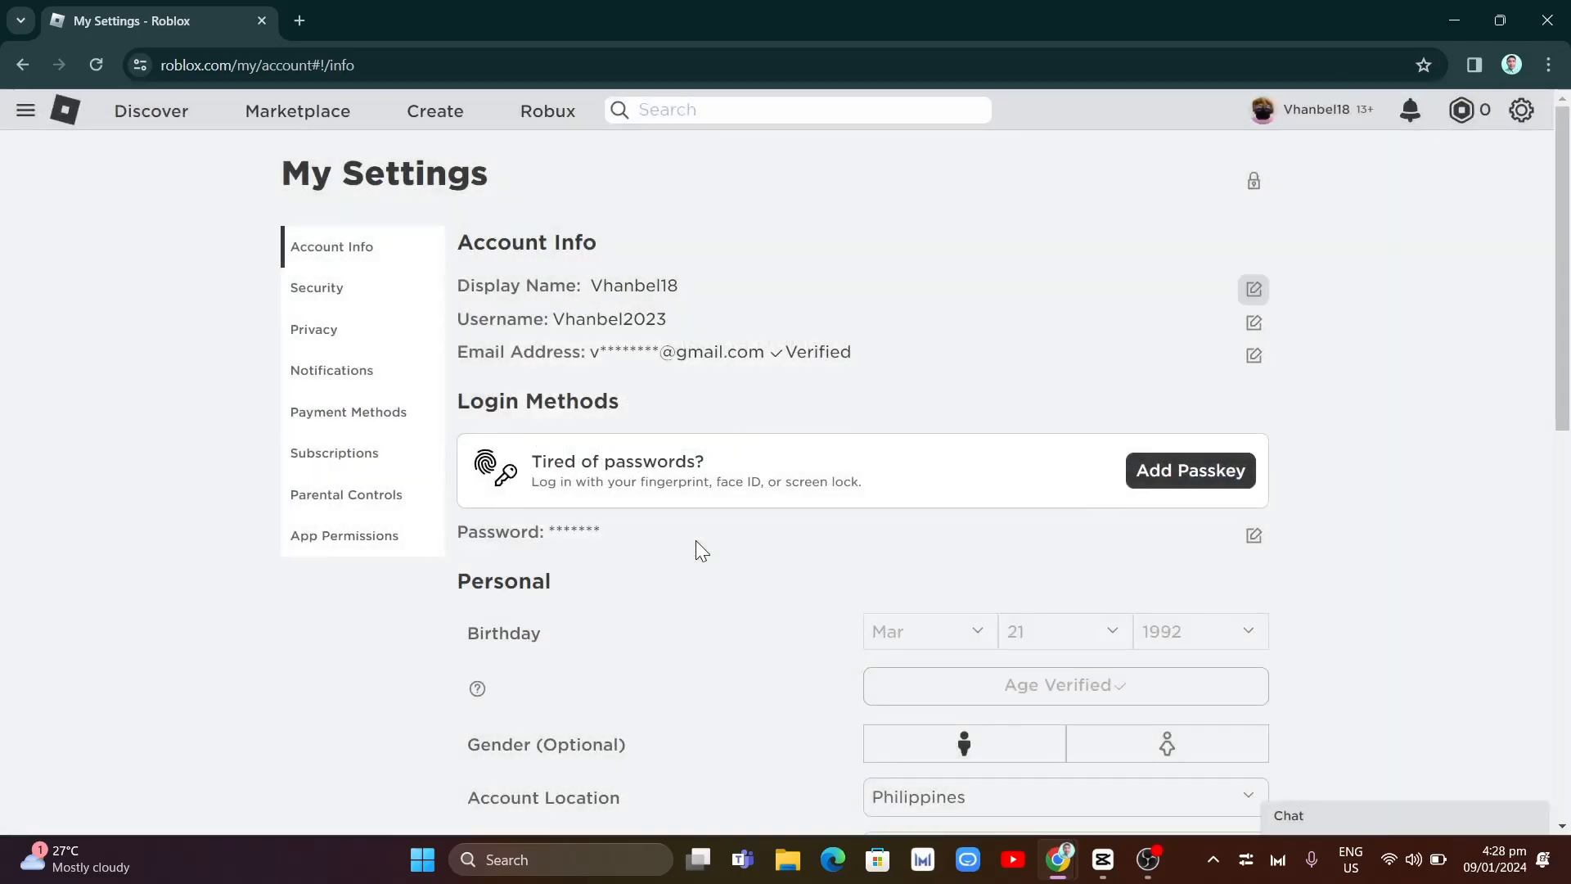
{"action": "mouse_move", "coordinate": [654, 289]}
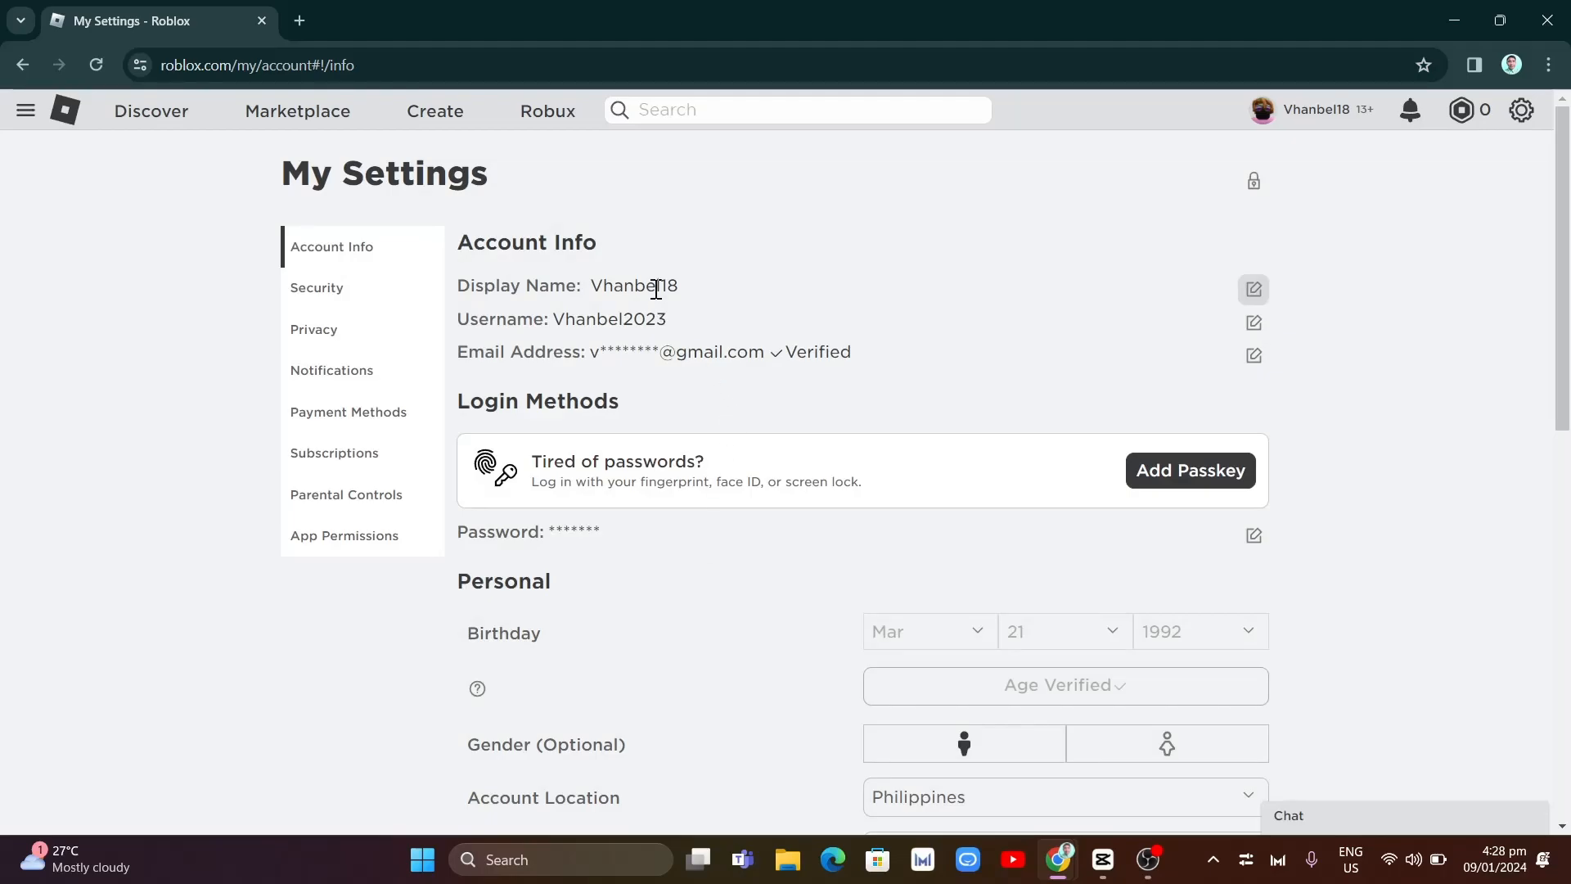
Edit the display name to 'Vhanbel 18', triggering the unsupported characters error
{"action": "left_click", "coordinate": [1253, 290]}
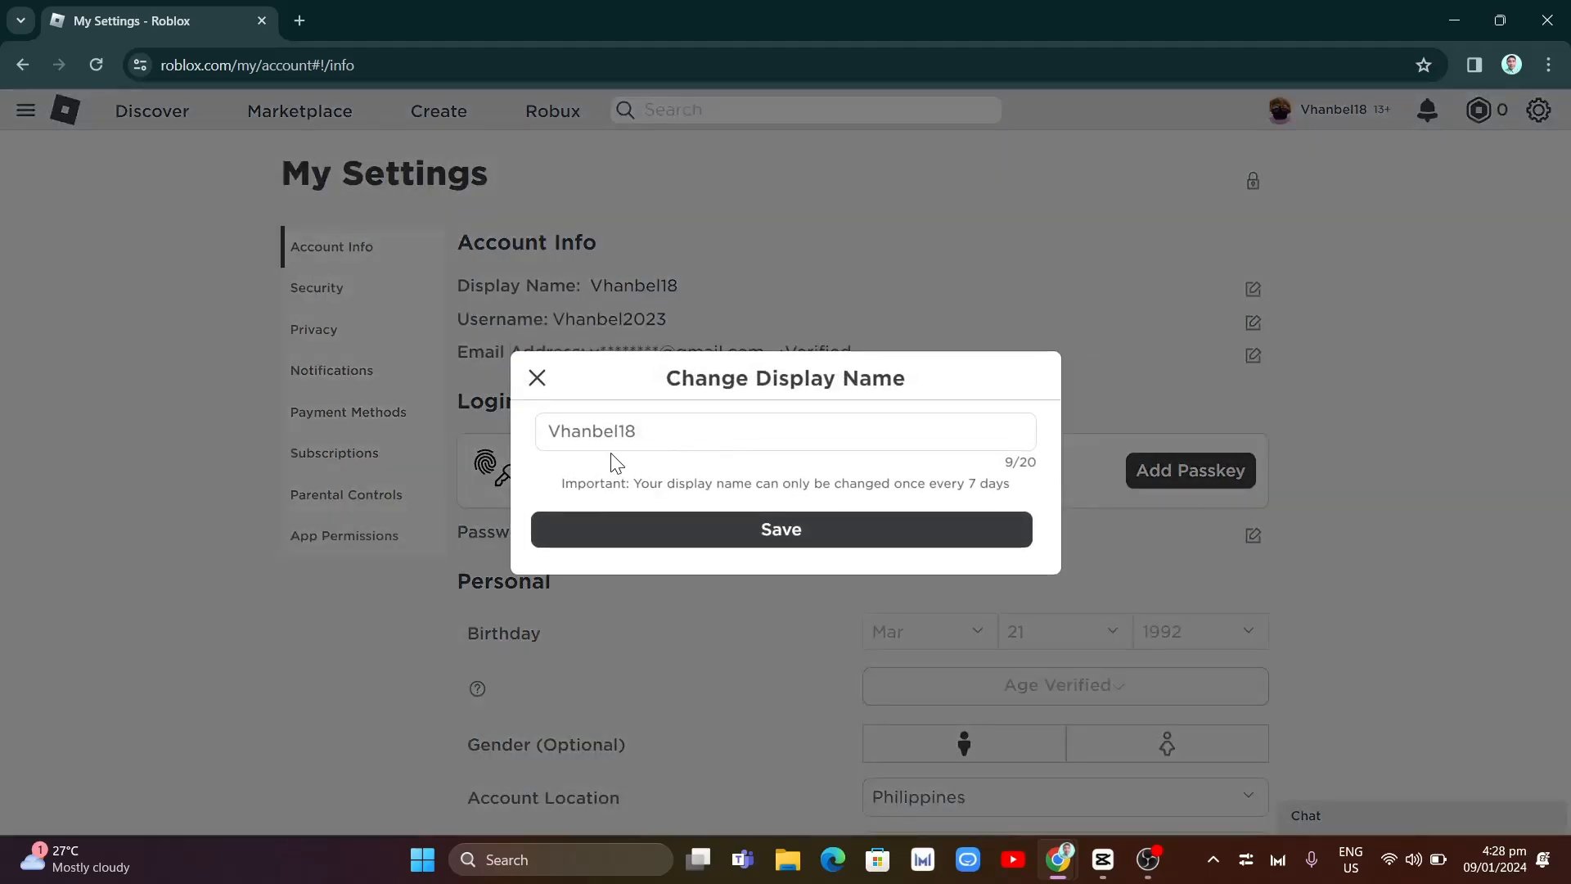
{"action": "type", "text": "\" \""}
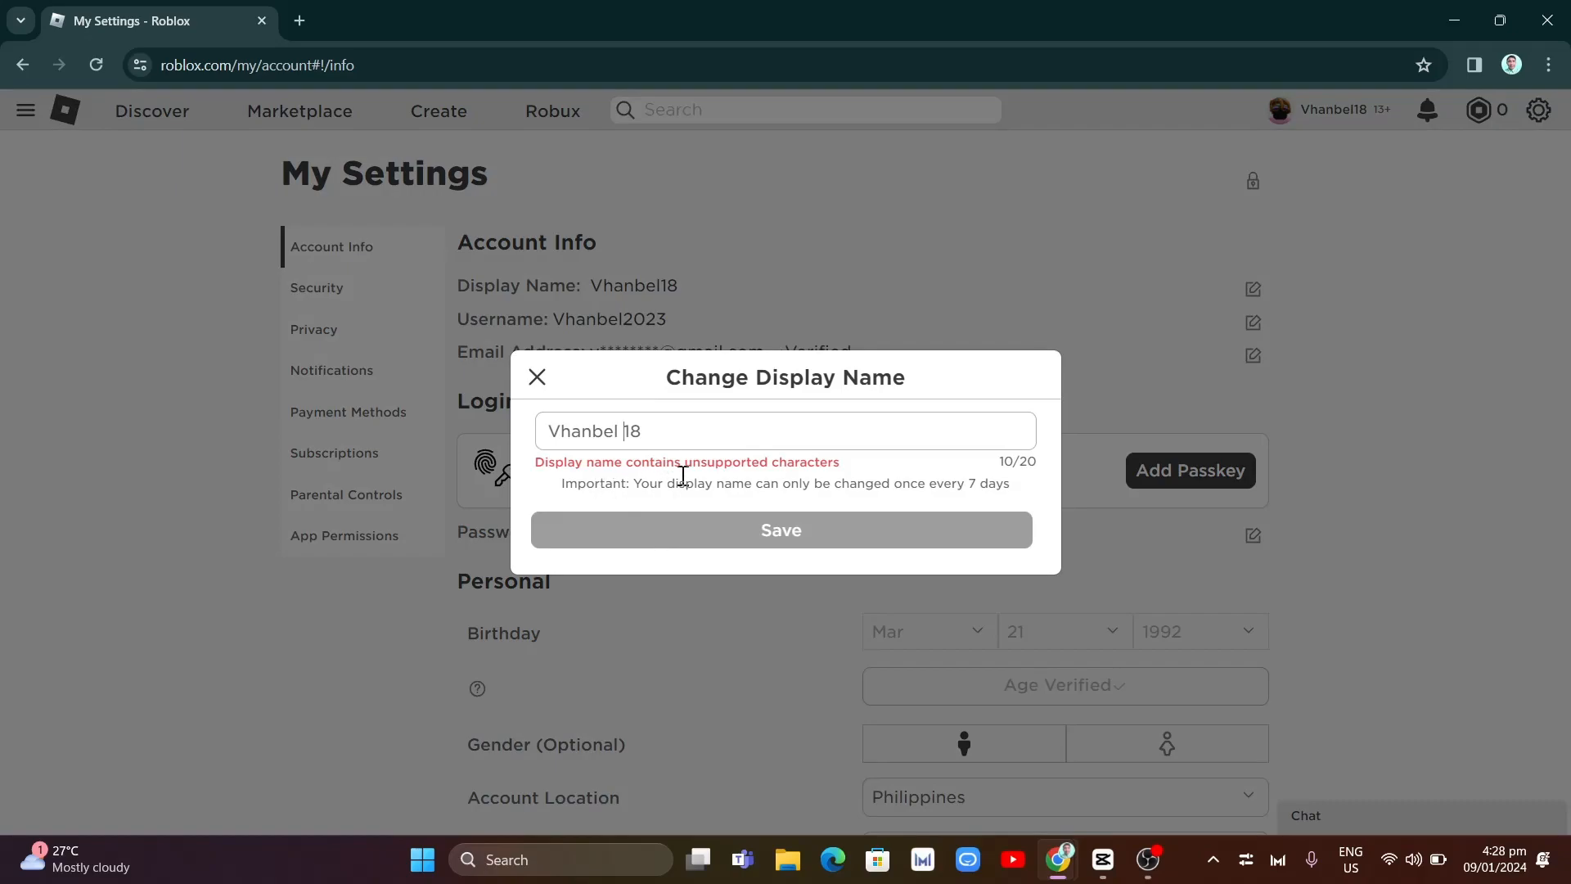